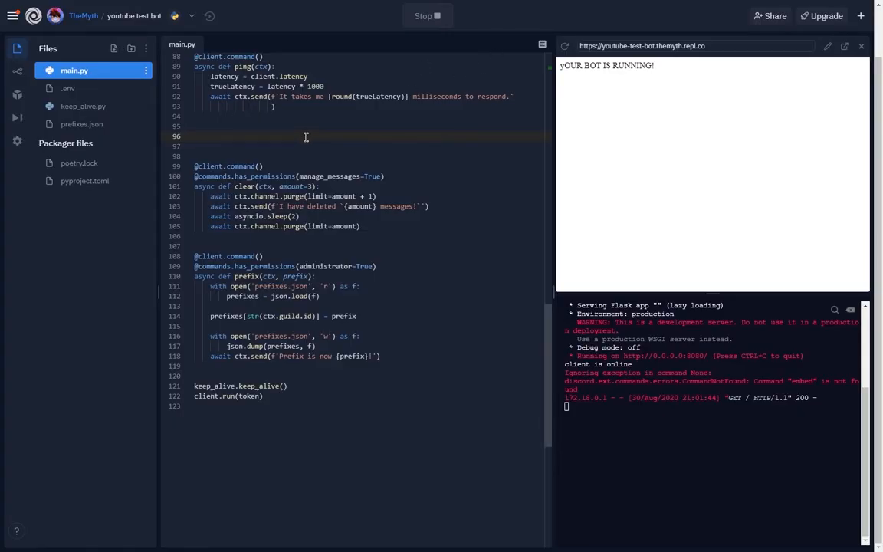
pyautogui.write('@c')
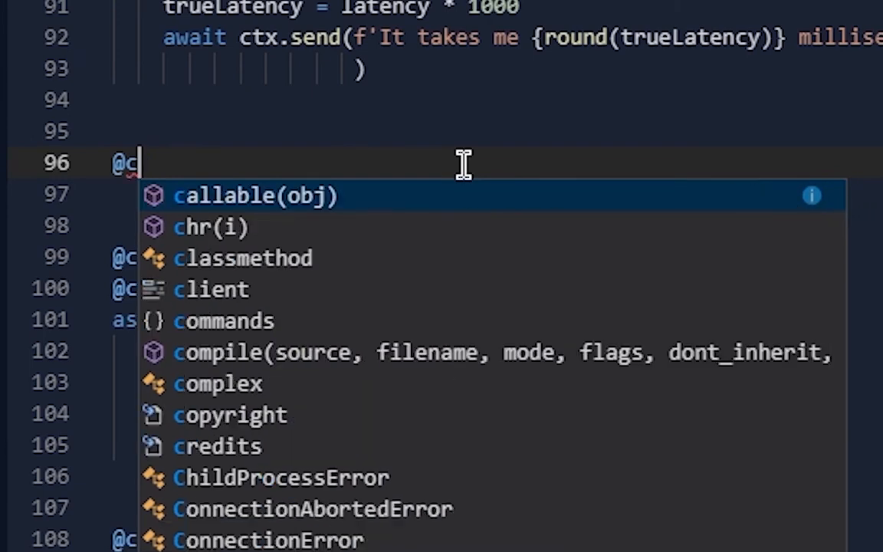
pyautogui.write('lient.command(')
pyautogui.click(494, 196)
pyautogui.write('async def embedtest(ctx):')
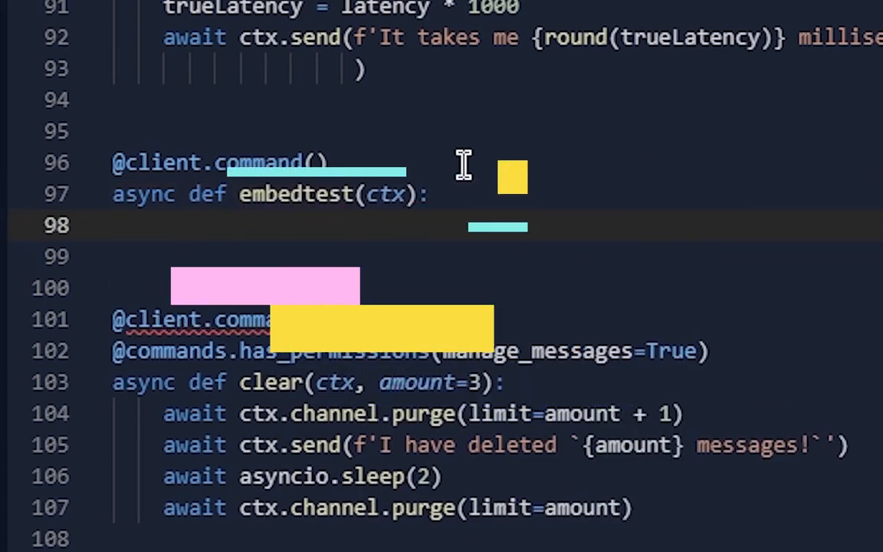
pyautogui.write('embed=discord.emebd')
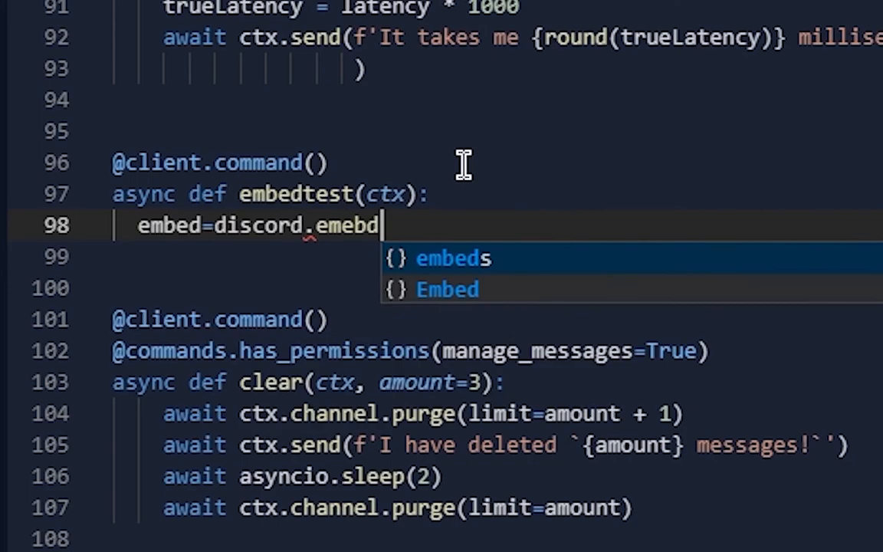
pyautogui.click(448, 289)
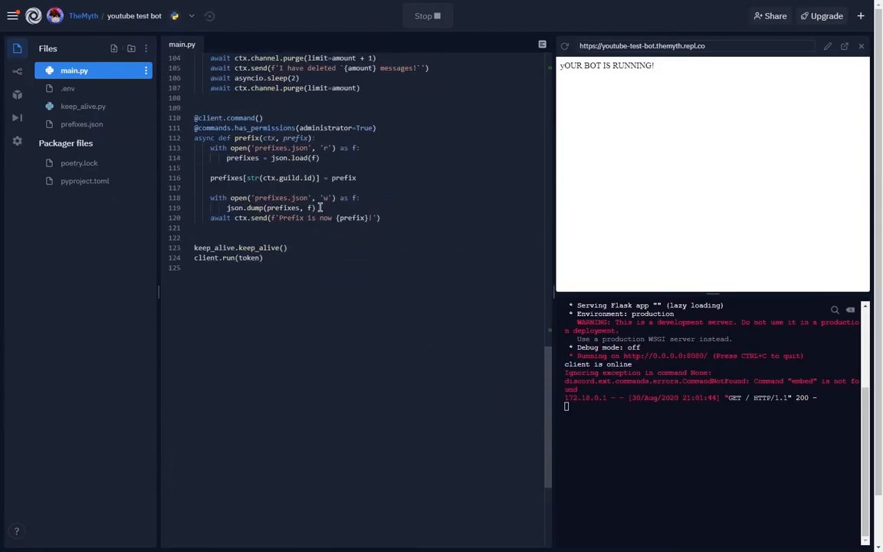
pyautogui.scroll(3)
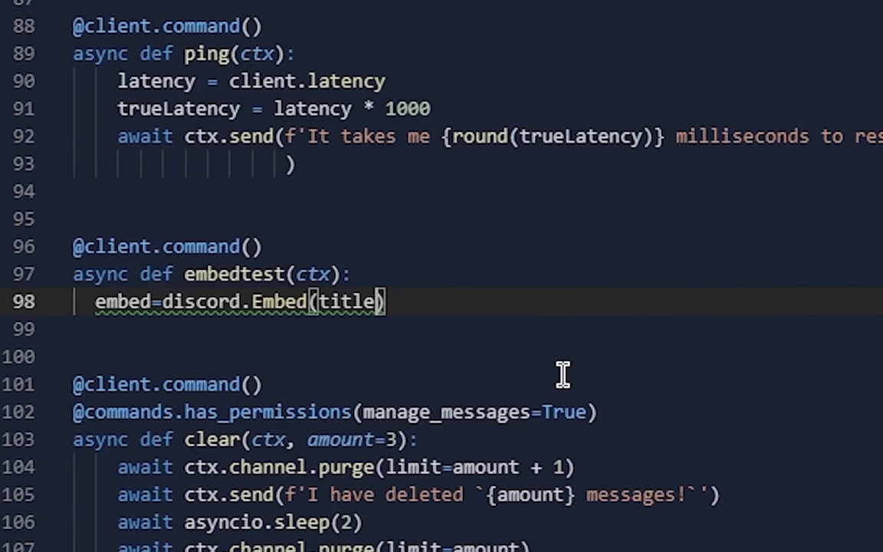
# Fill the Embed with title 'Subscribe to me', description, url, color 0x1936275 and a utcnow timestamp.
pyautogui.write("='Subscribe to me', description='M")
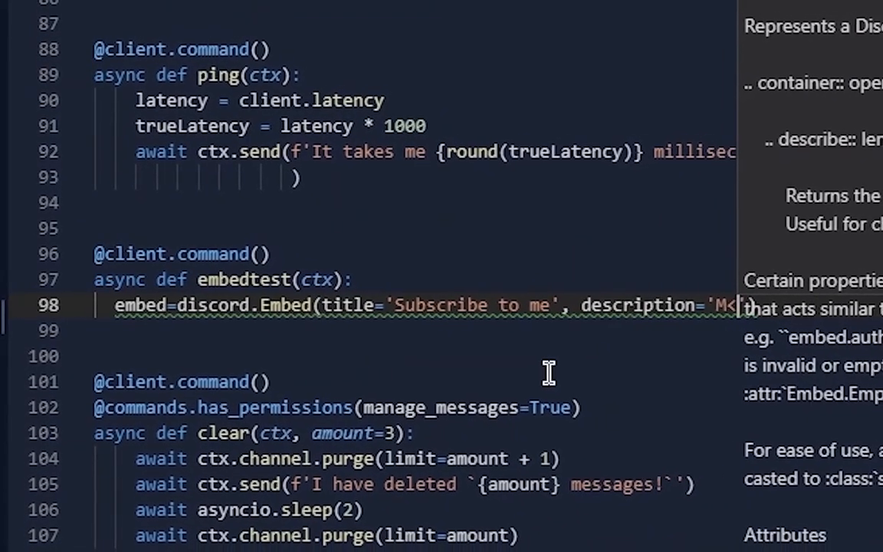
pyautogui.write('y name is TechyWiki')
pyautogui.click(414, 331)
pyautogui.write('embd')
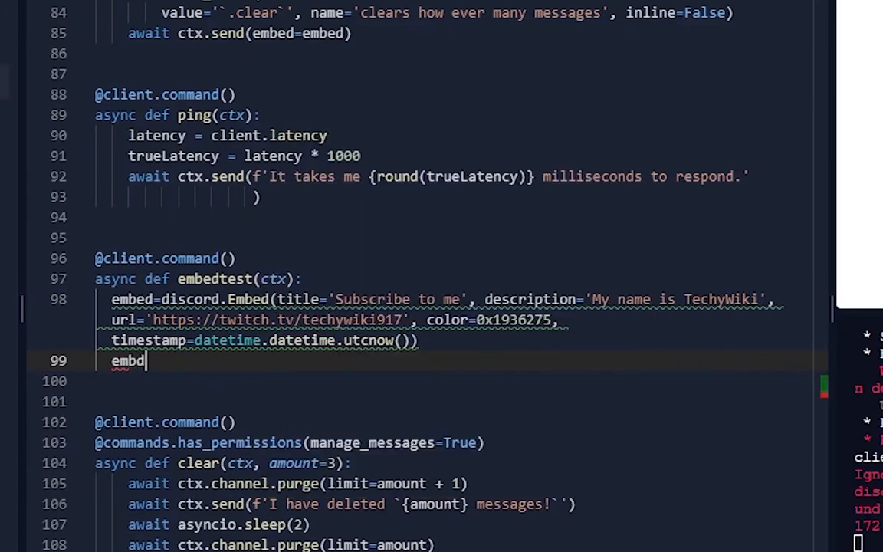
# Set the embed author to ctx.guild.name with ctx.guild.icon_url as the icon.
pyautogui.write('.set_author(name=ctx.guild.name, icon _')
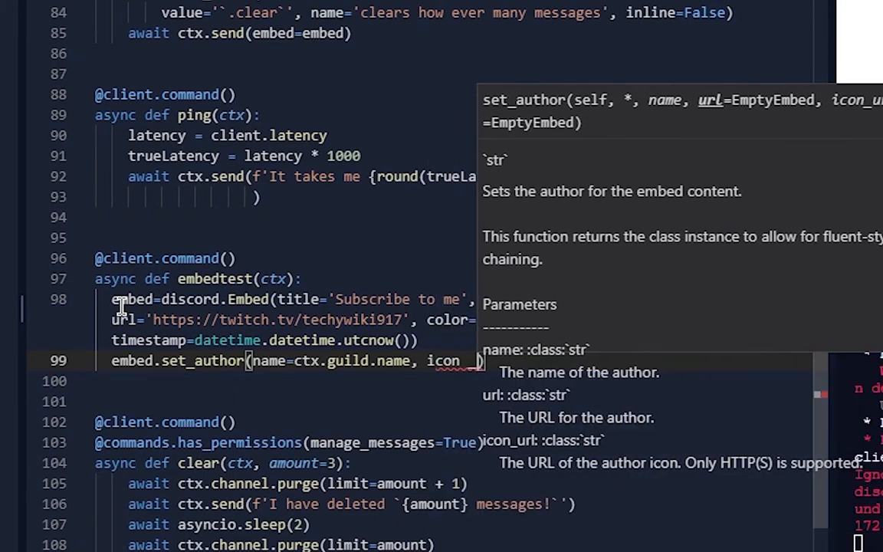
pyautogui.write('_url')
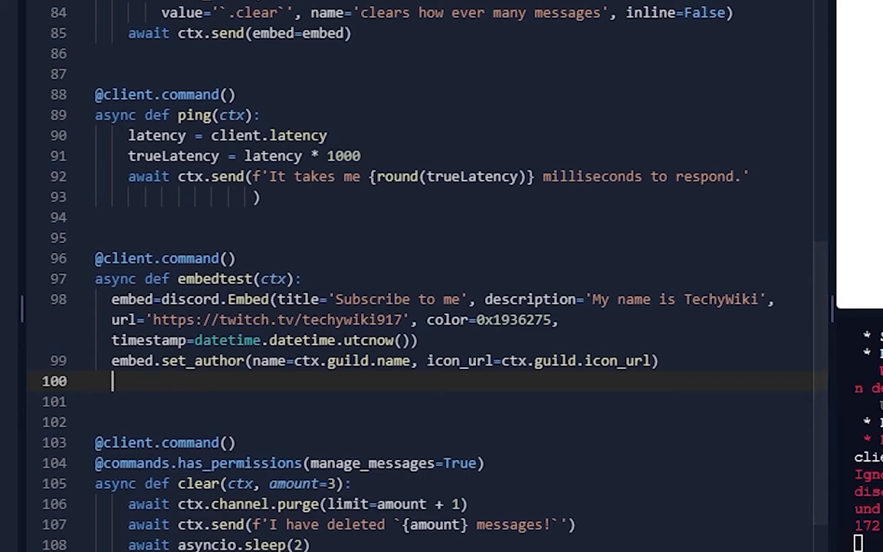
# Add embed.set_thumbnail with the Wikimedia Letter_e image URL, correcting the method-name typo.
pyautogui.write('edm')
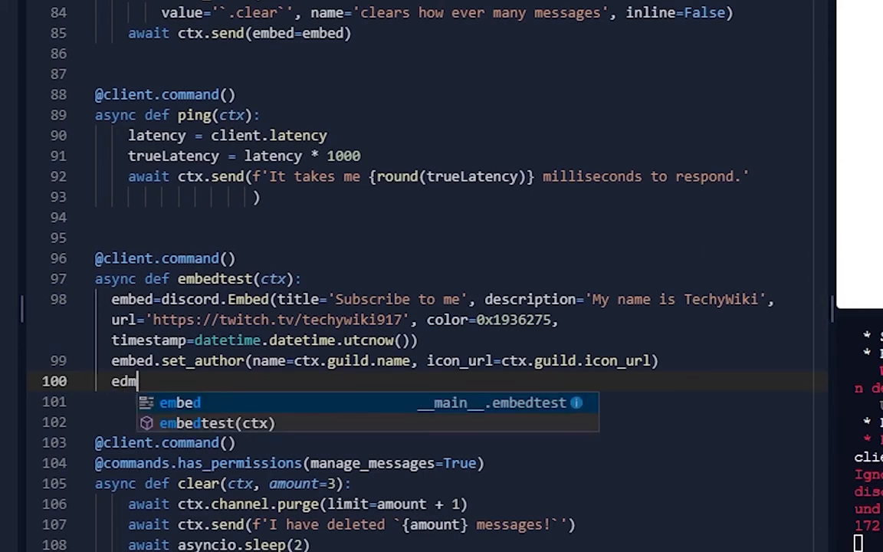
pyautogui.write('mbed.set_imahe')
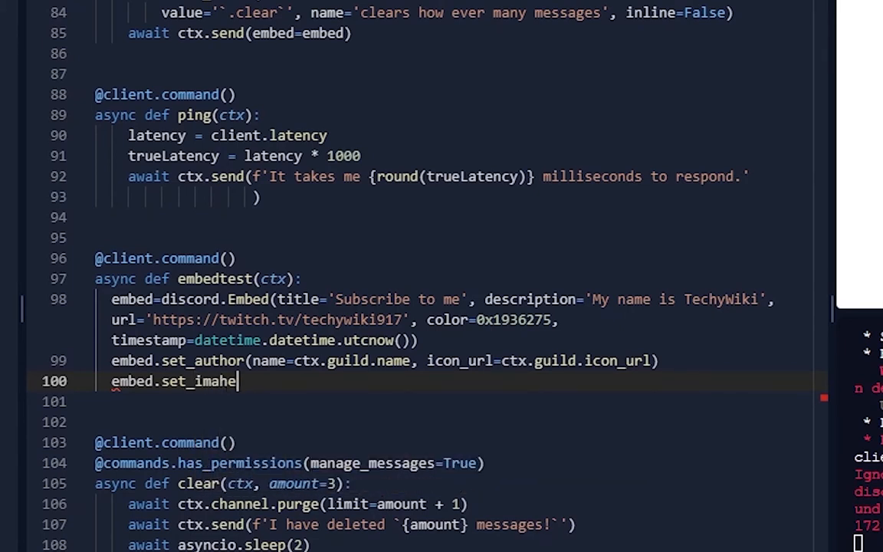
pyautogui.press('Backspace')
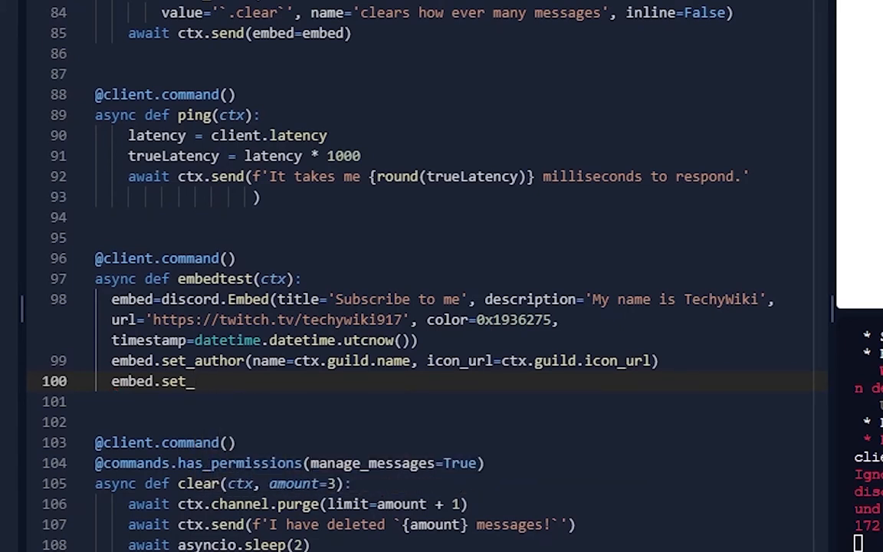
pyautogui.write('thumbnail')
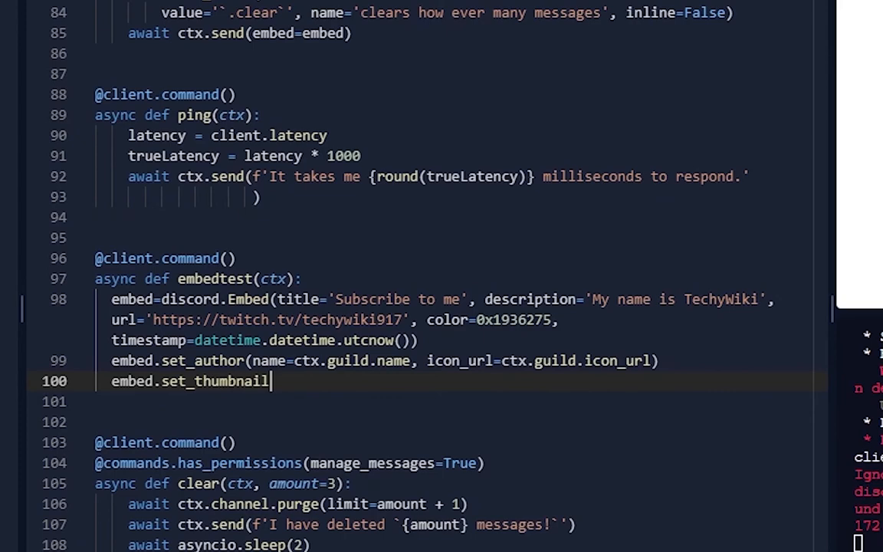
pyautogui.write('(url')
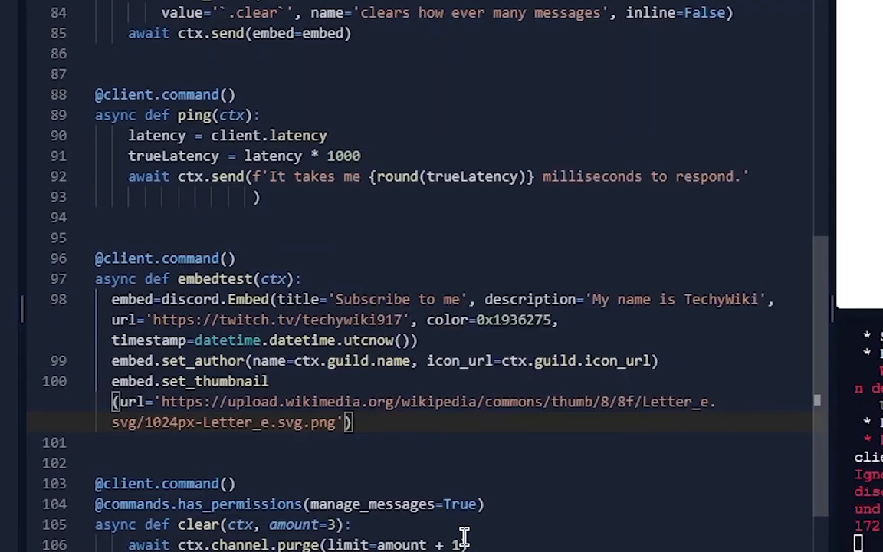
pyautogui.write('edmbed.add_fu')
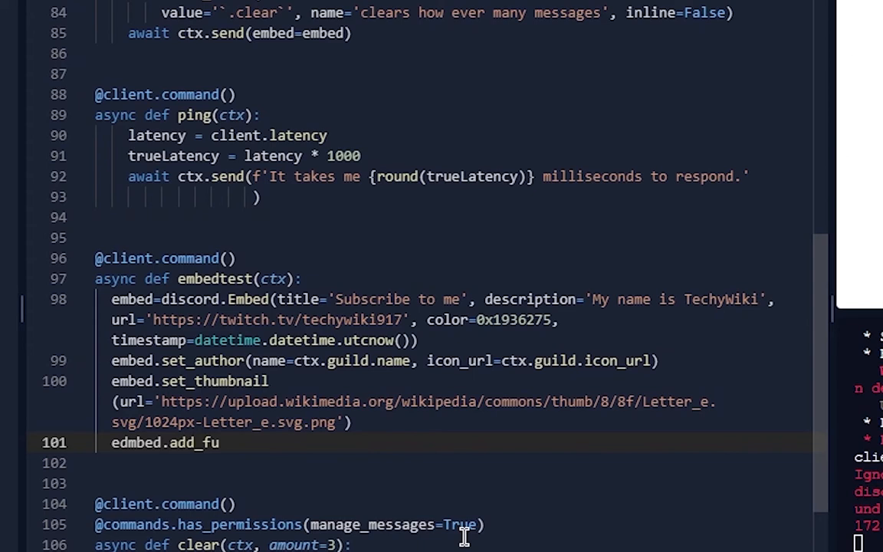
# Write embed.add_field with name 'I post content sometimes lol' and a value starting with the 'Here' link text.
pyautogui.write('field()')
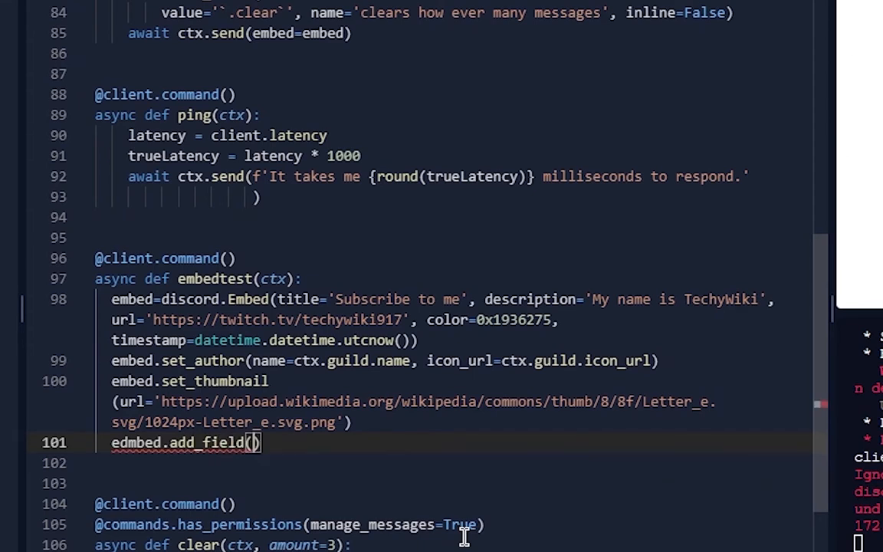
pyautogui.write('name=')
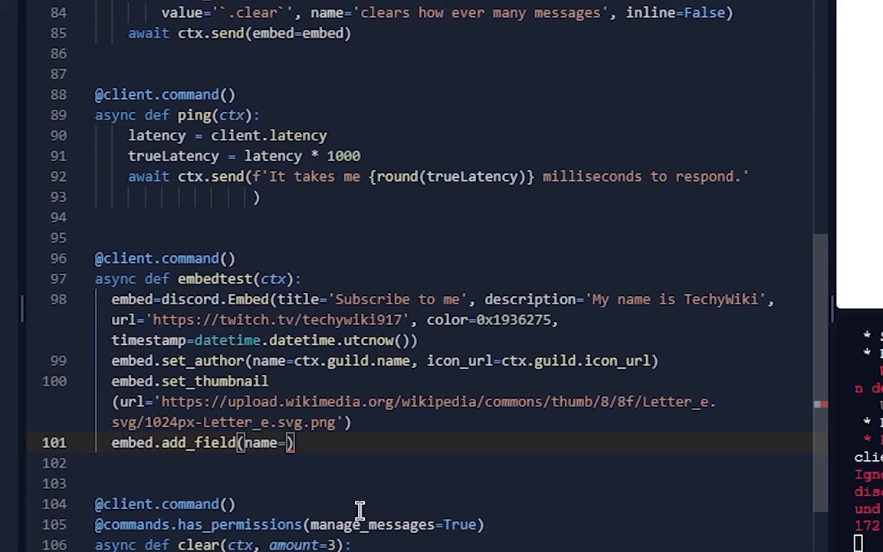
pyautogui.write("I post content sometimes lol',")
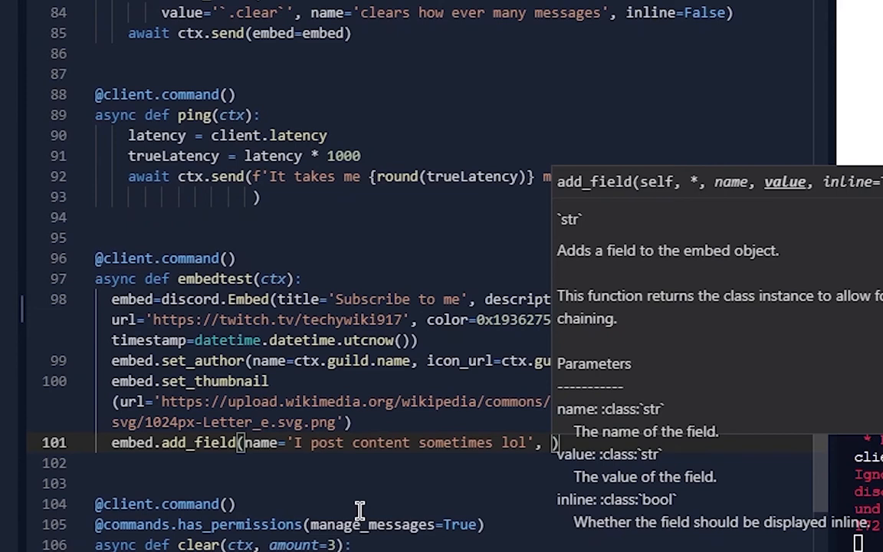
pyautogui.write('vau')
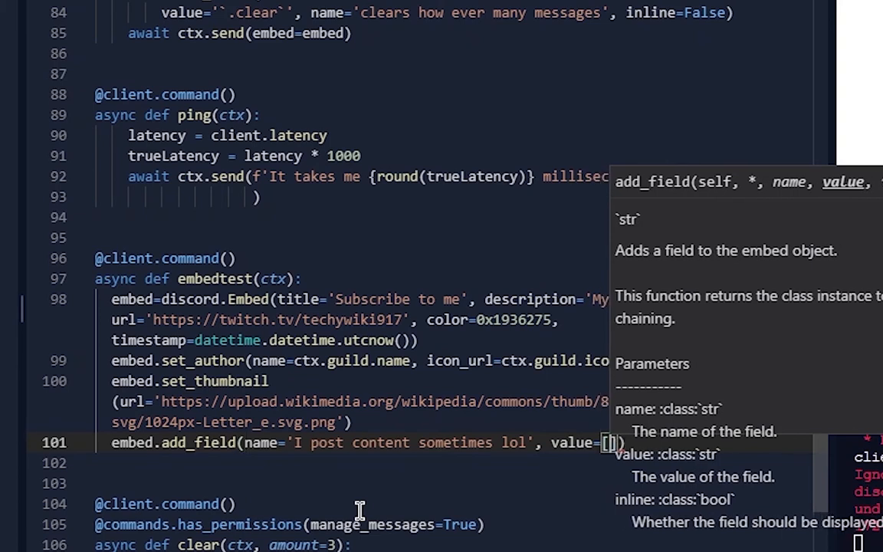
pyautogui.write("'")
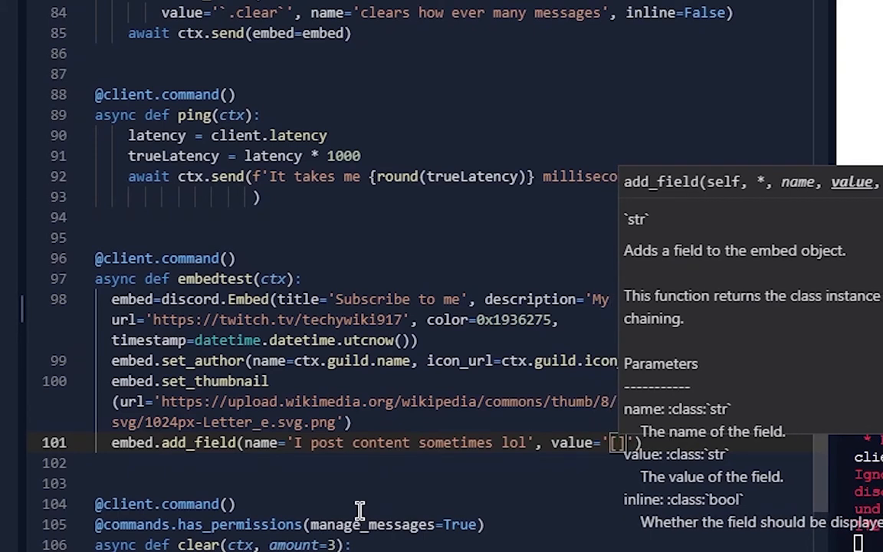
pyautogui.write('Here')
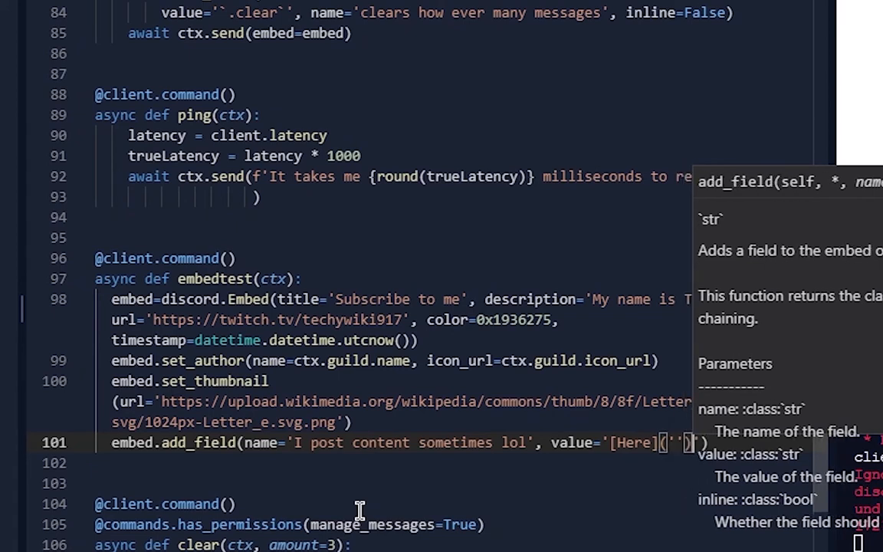
# Finish the value as a markdown link to twitch.tv/damythplays and duplicate the field line to four copies.
pyautogui.write('https://twitch.tv/damythplays')
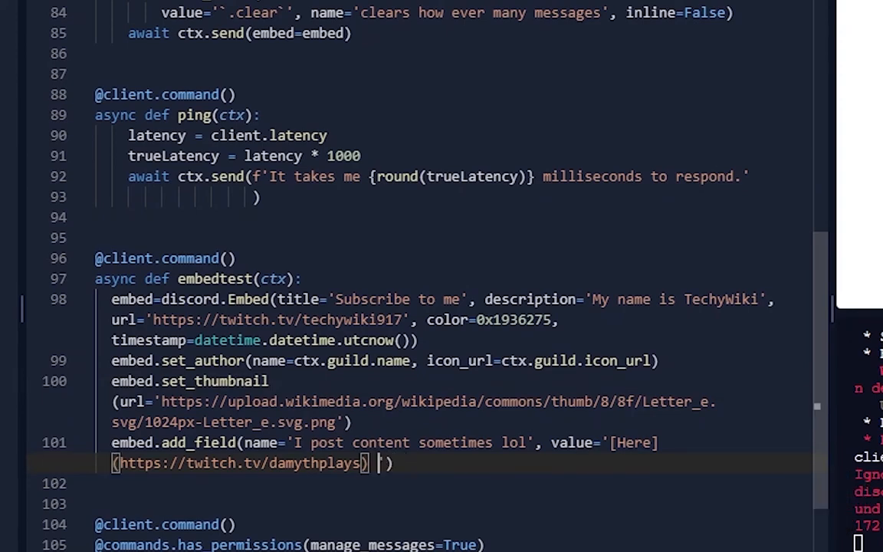
pyautogui.write('is the link')
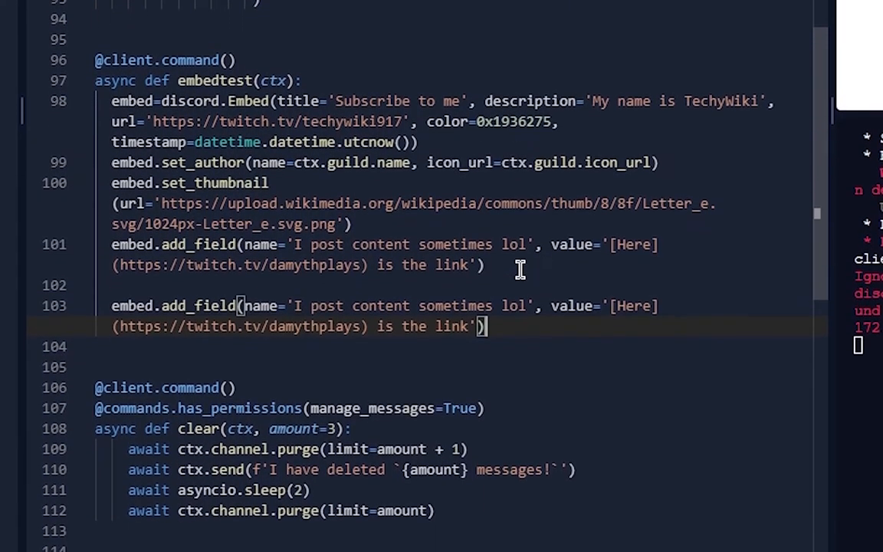
pyautogui.press('Backspace')
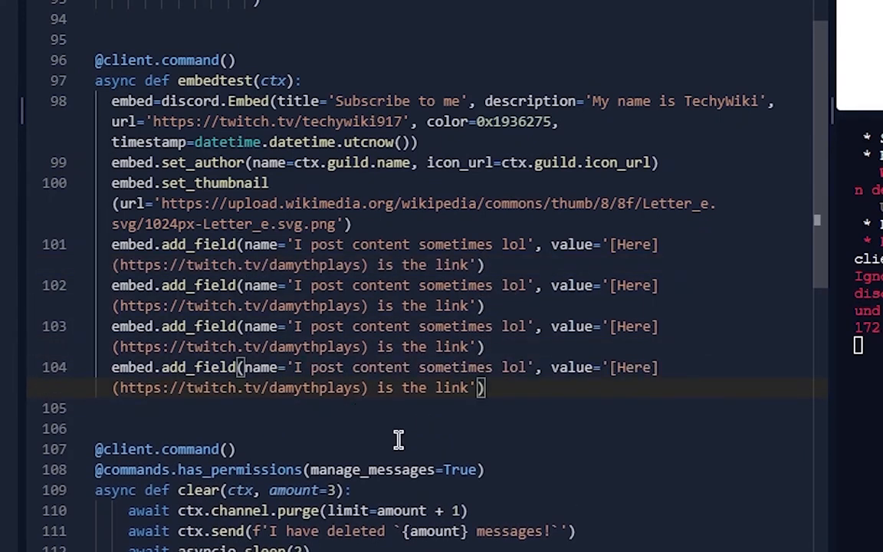
pyautogui.moveTo(248, 207)
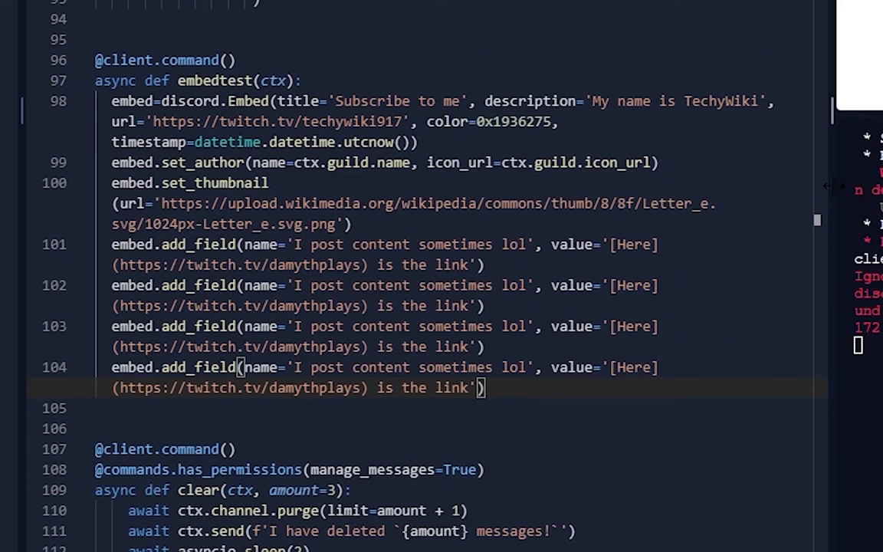
# Add embed.set_footer with text f'Requested by {ctx.author.name}' and ctx.author.avatar_url as icon.
pyautogui.write('edmbed')
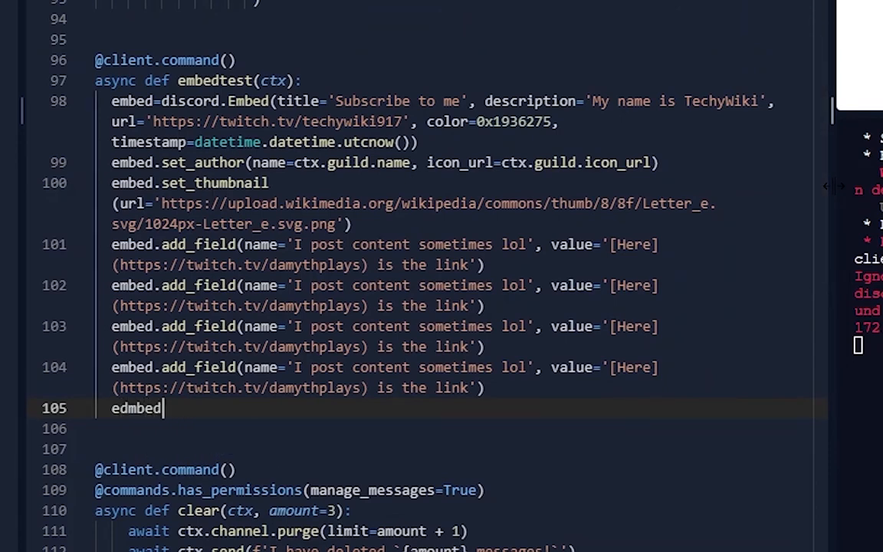
pyautogui.write('.se')
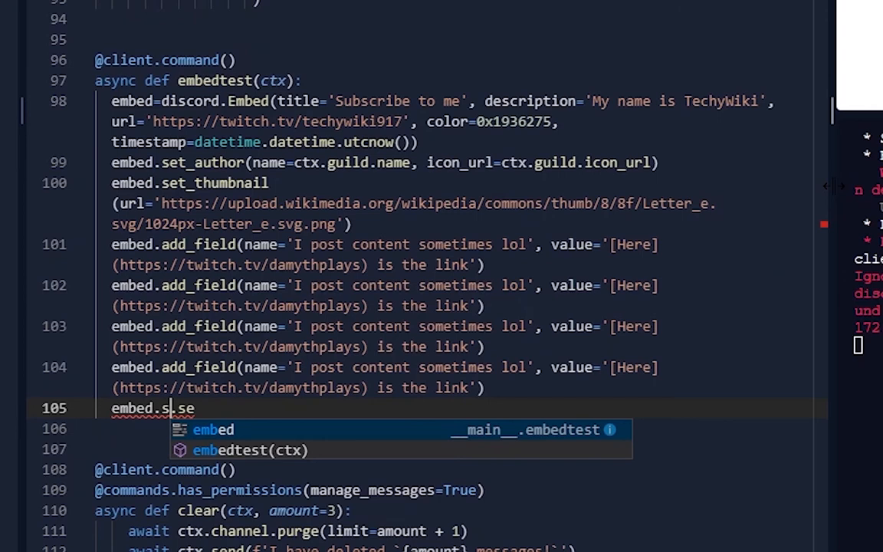
pyautogui.write("et_footer(text=f'Requested by")
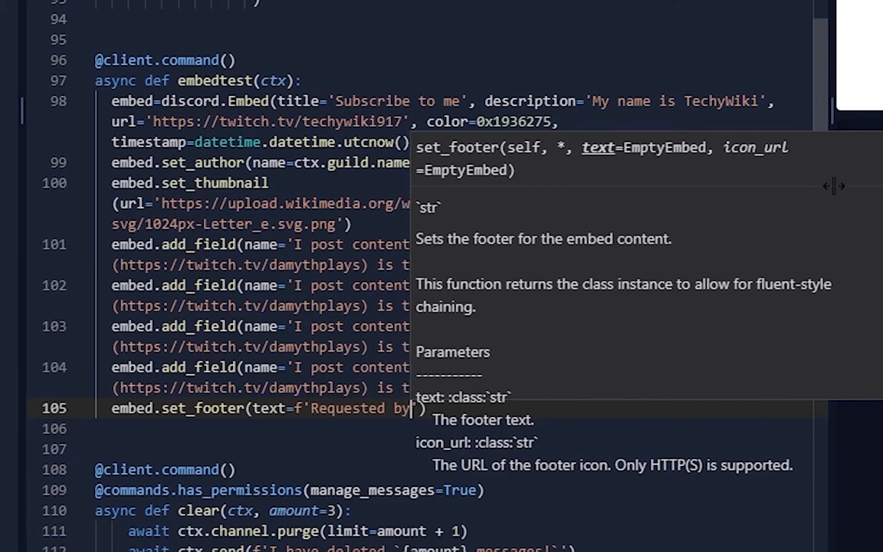
pyautogui.write("{ctx.author.name}', icon_url=ctx.author.avatar_url")
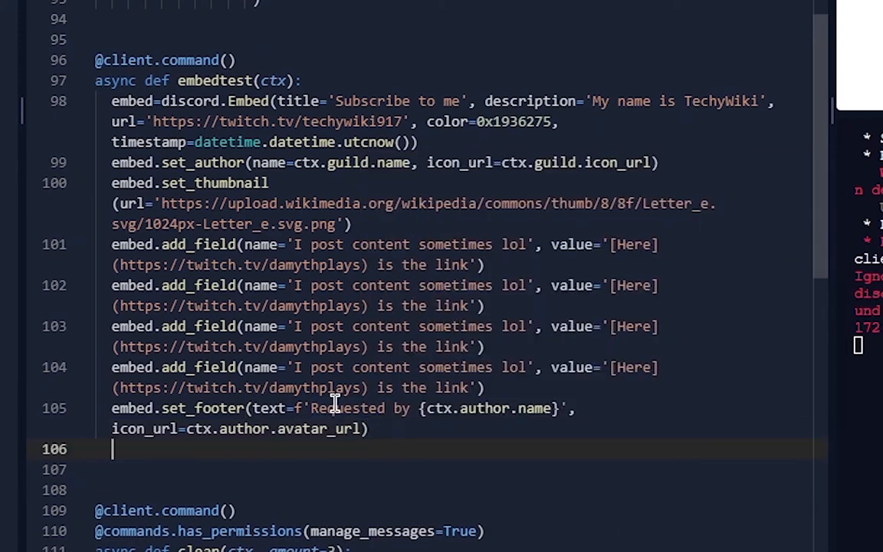
# Set the sunflower image URL via embed.set_image and finish with await ctx.send(embed=embed).
pyautogui.write('edm')
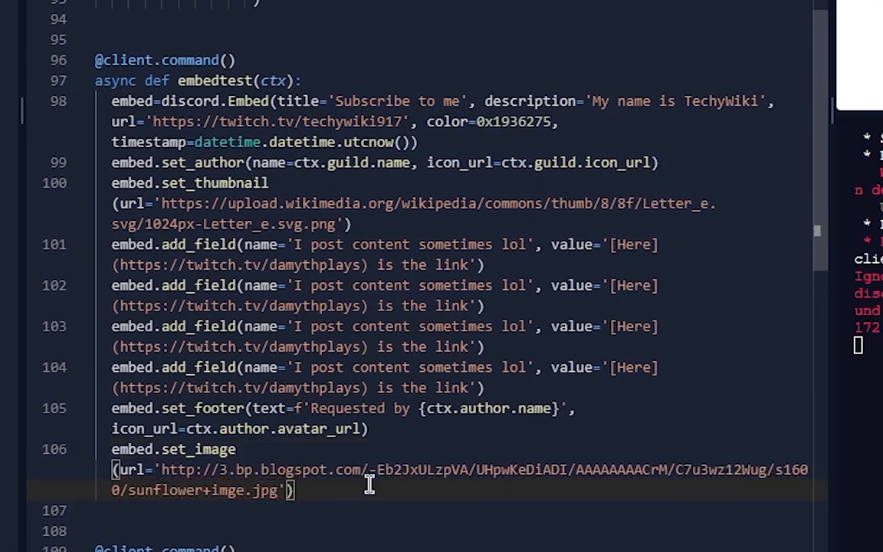
pyautogui.write('await ctx')
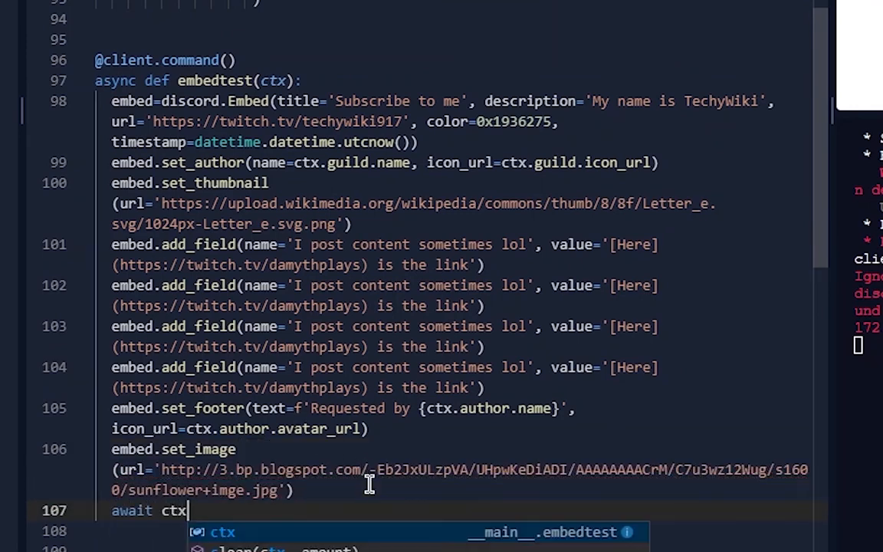
pyautogui.write('.send')
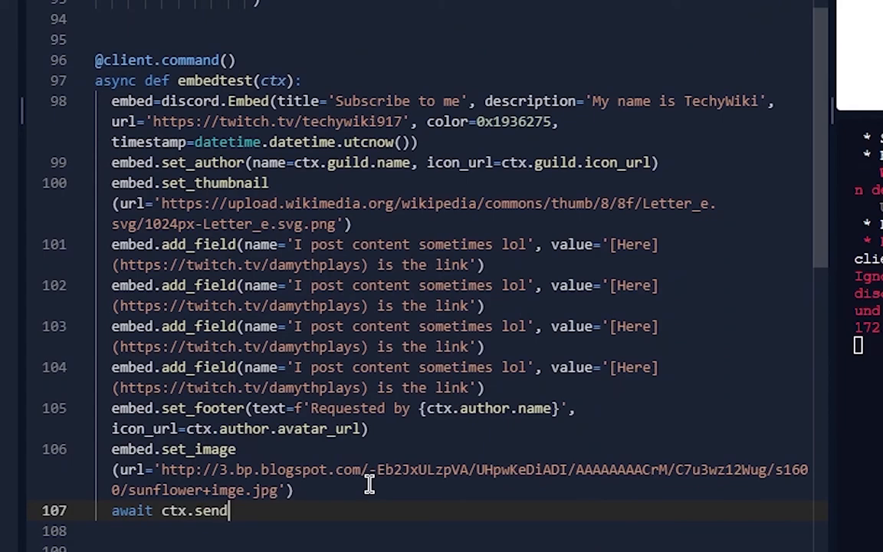
pyautogui.write('(embed=embed)')
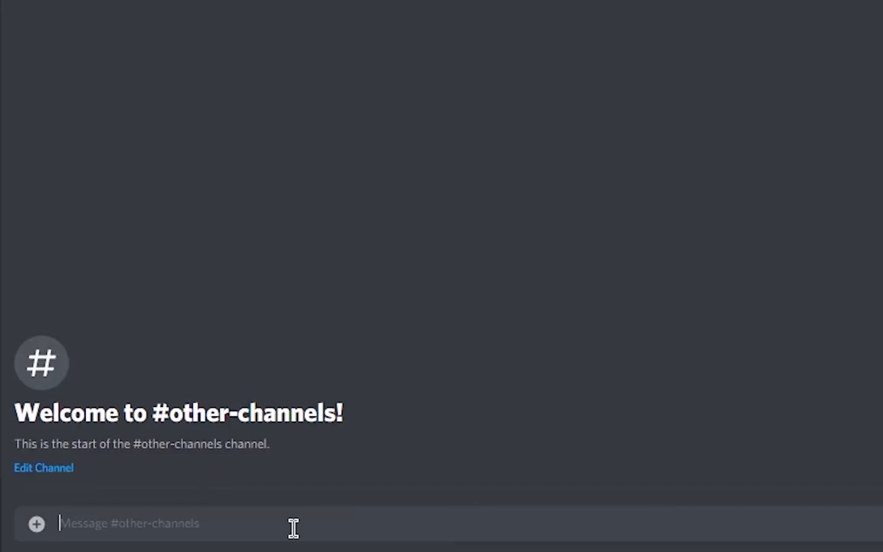
# Send .embedtest in #other-channels and rerun the repl so the bot posts the full embed.
pyautogui.write(".embed`', name='client replies with an embed', inline=False)")
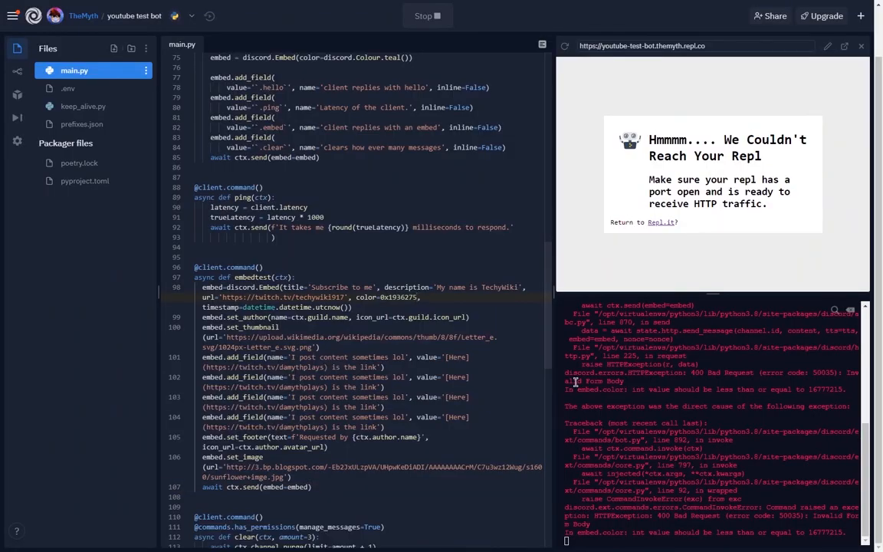
pyautogui.click(427, 15)
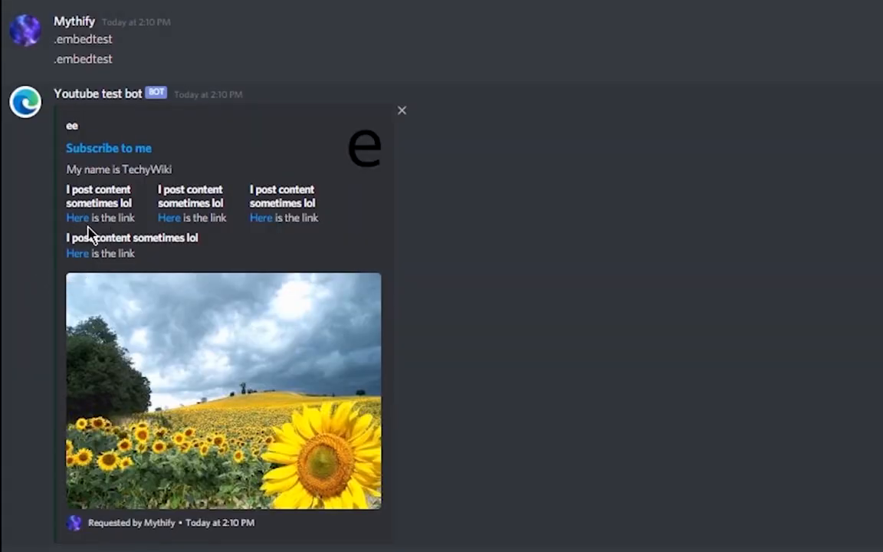
pyautogui.moveTo(123, 178)
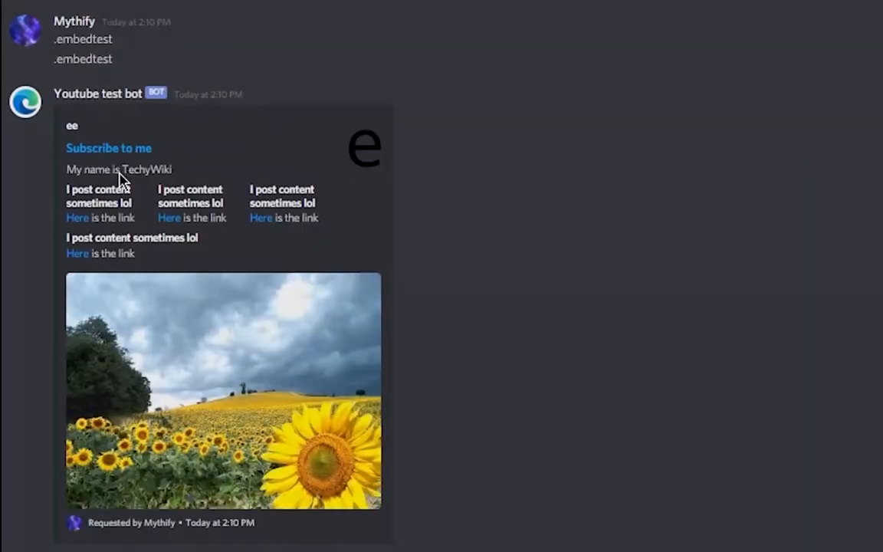
pyautogui.moveTo(8, 125)
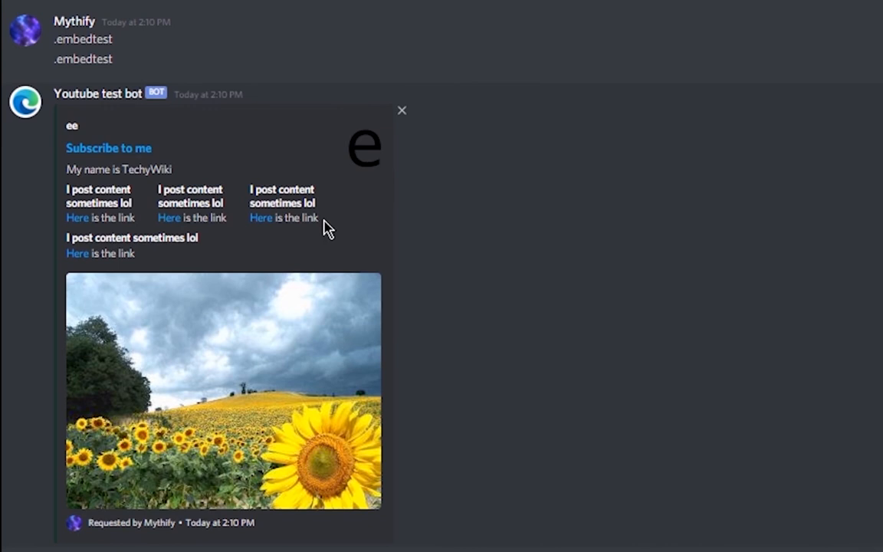
pyautogui.moveTo(322, 227); pyautogui.dragTo(67, 168)
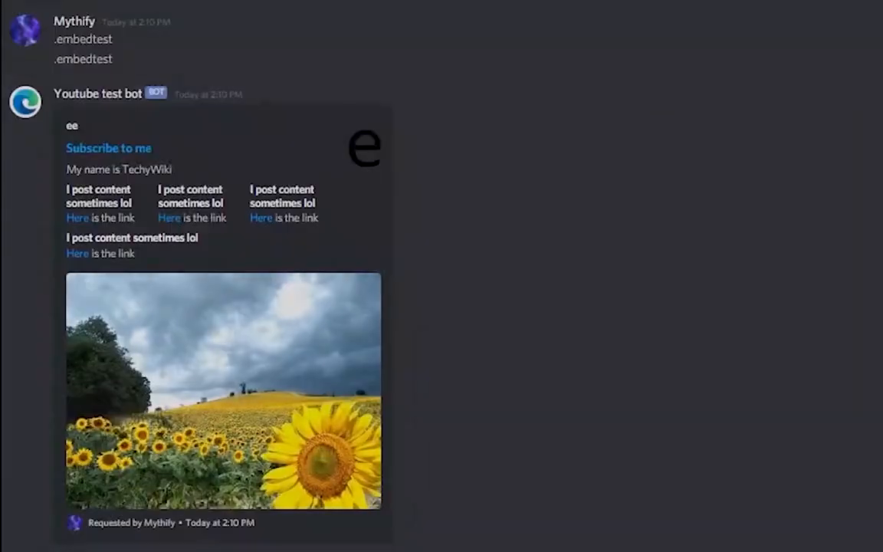
pyautogui.scroll(3)
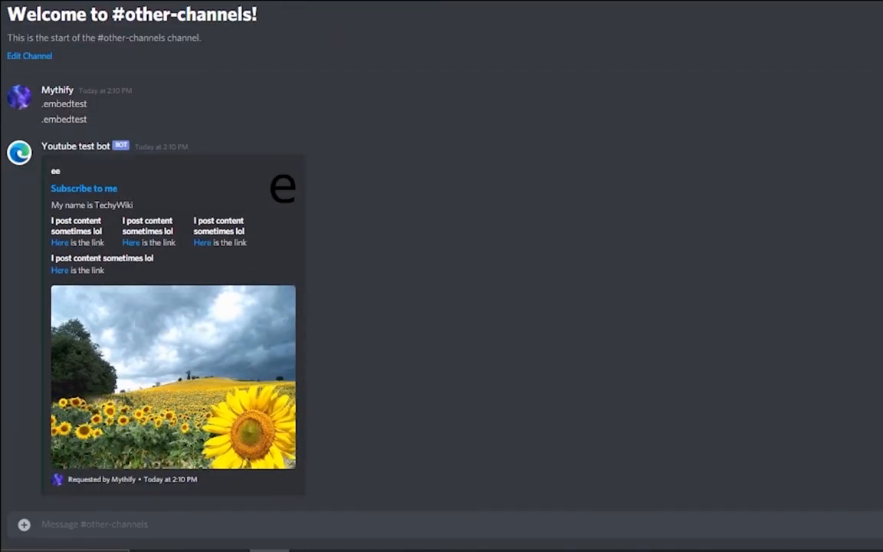